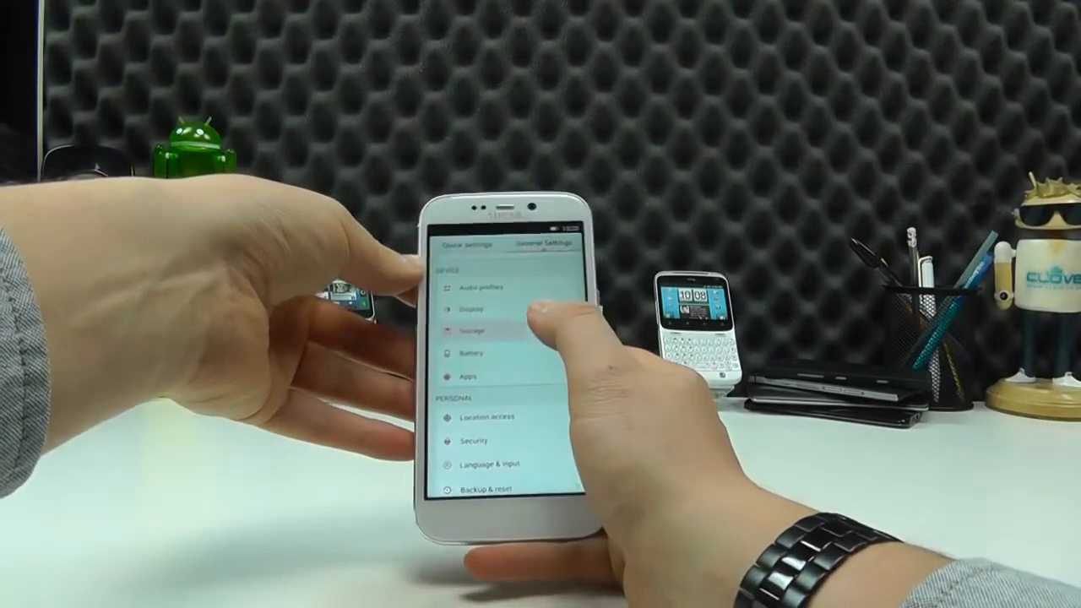
Open Storage and scroll through total, available, app data and cached space.
left_click(474, 327)
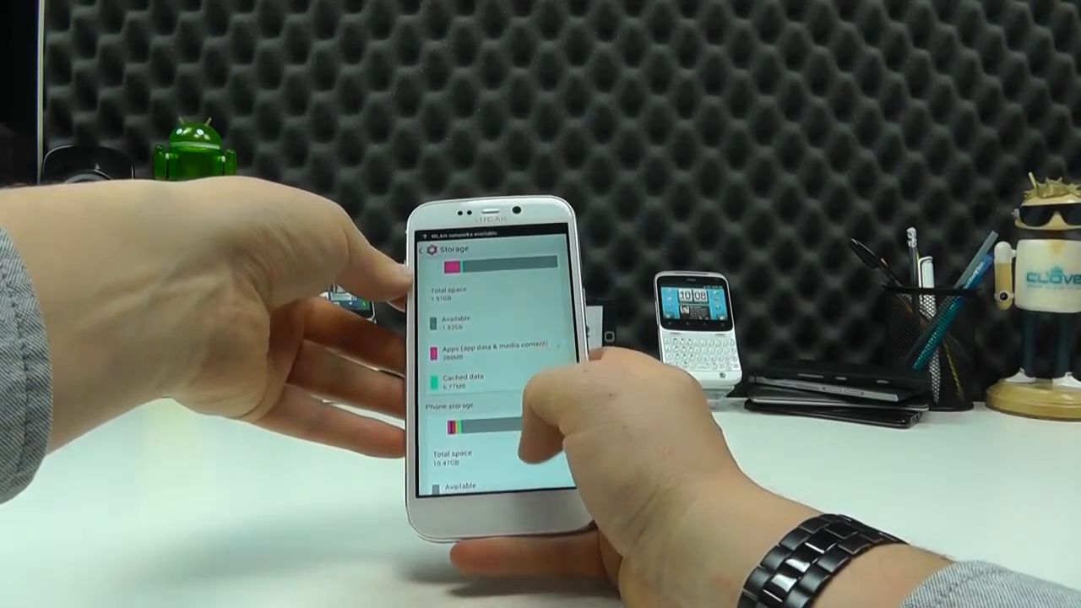
scroll("down", 3)
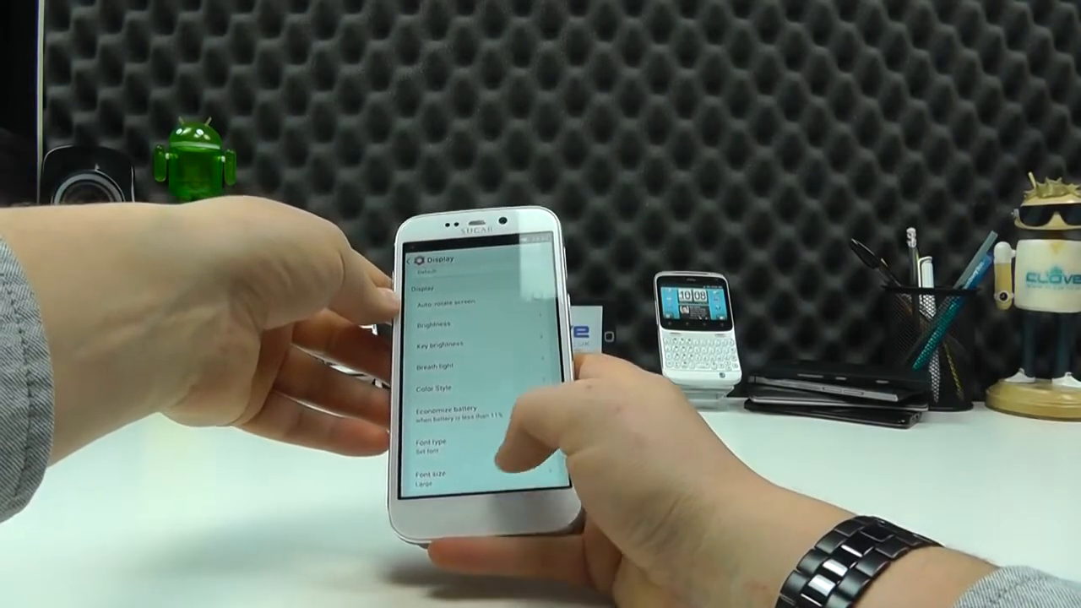
Scroll the Display page to reveal font type, font size, sleep and wireless display.
scroll("down", 3)
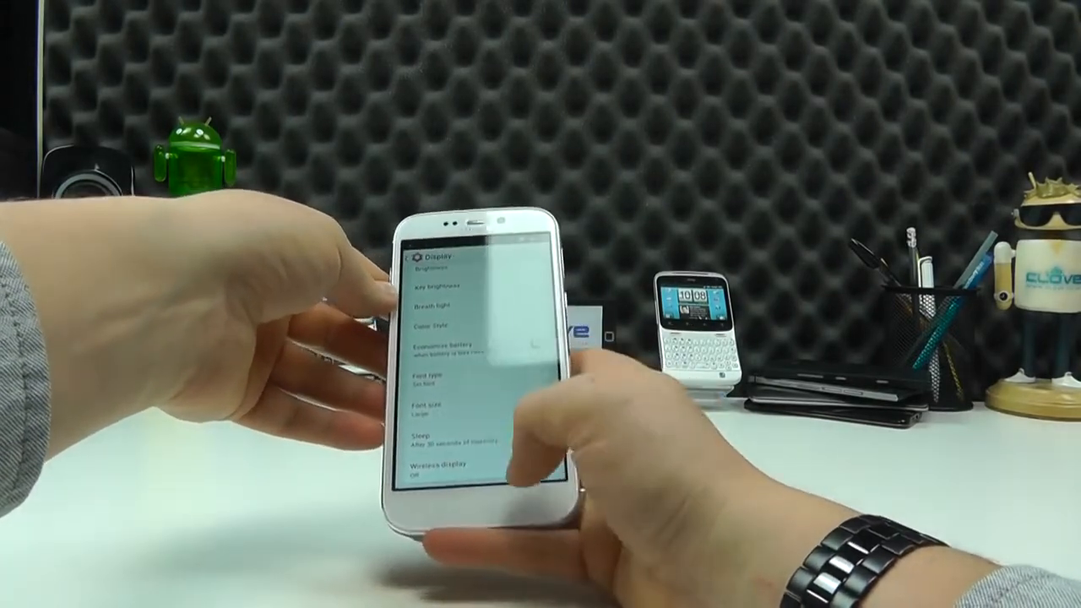